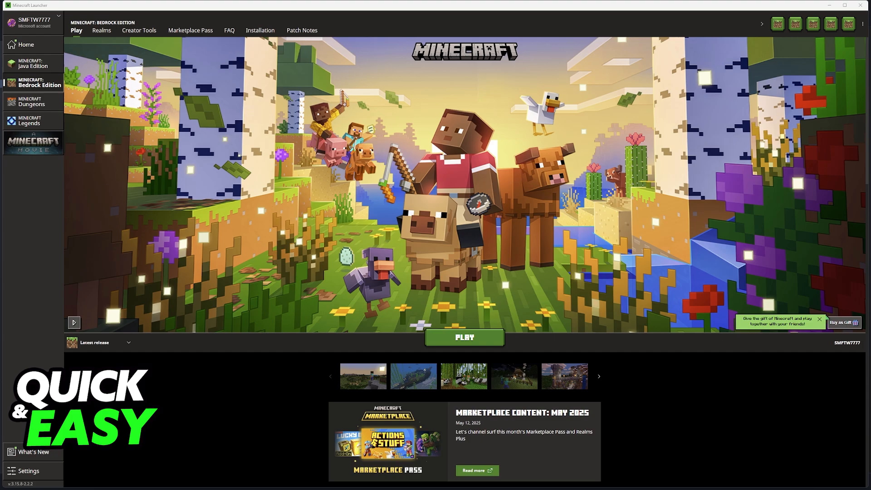
pyautogui.moveTo(527, 234)
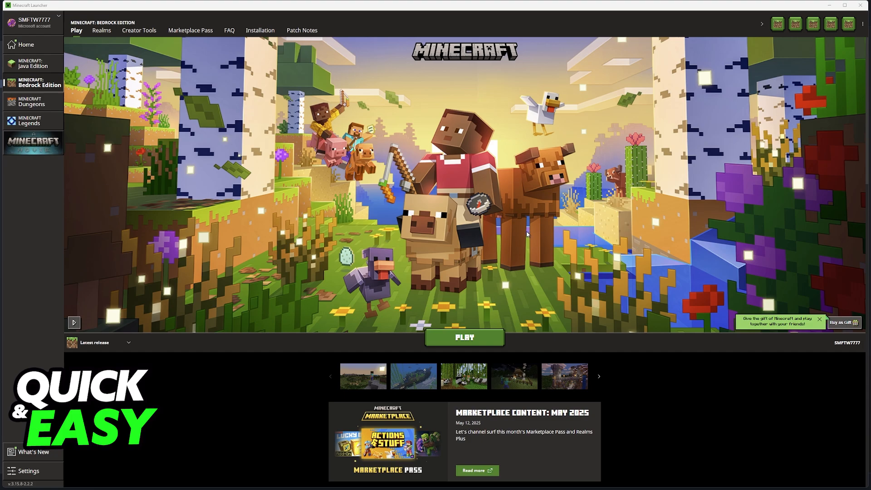
pyautogui.moveTo(608, 272)
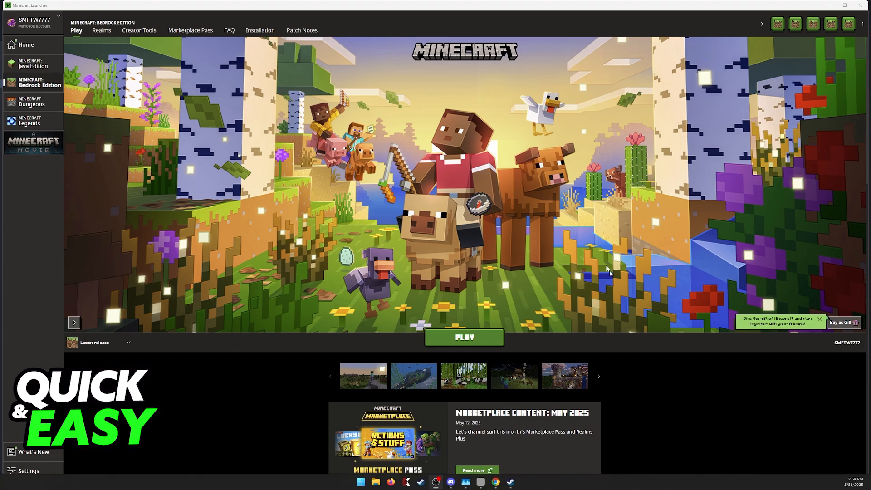
pyautogui.moveTo(636, 282)
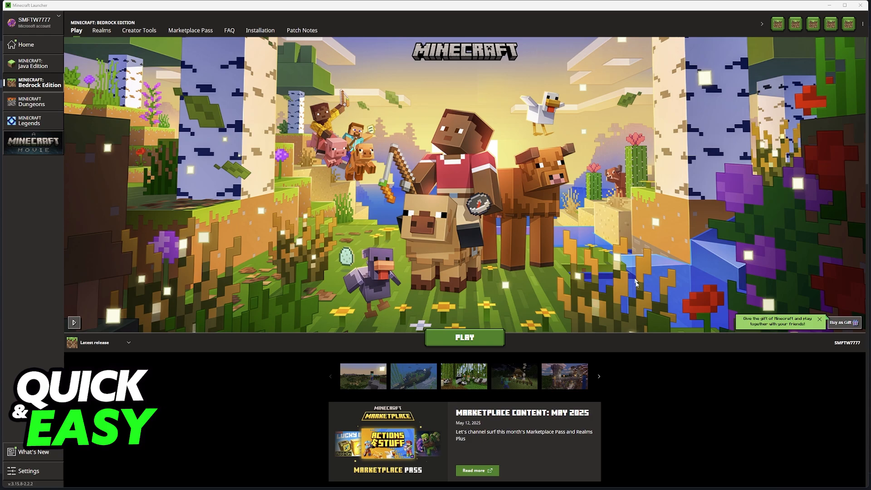
# Bring up the taskbar context menu offering Task Manager.
pyautogui.rightClick(605, 481)
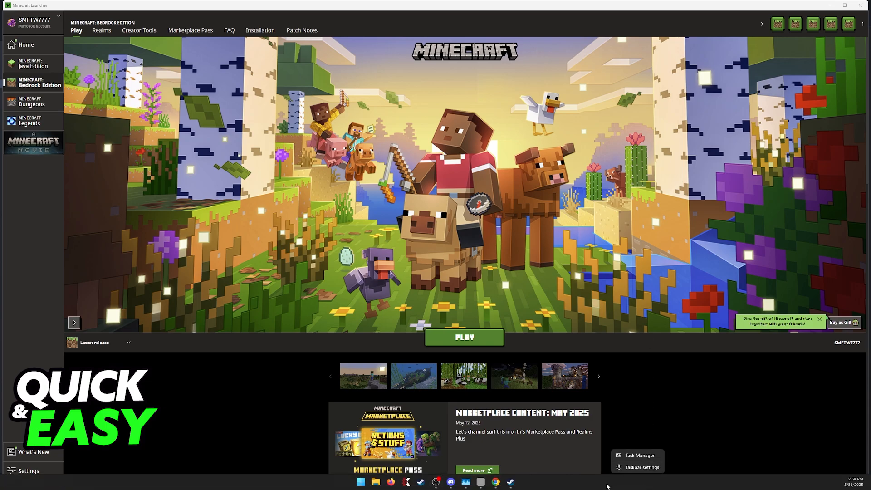
# In Task Manager, expand Minecraft.exe and bring up the Minecraft Launcher process actions.
pyautogui.click(639, 454)
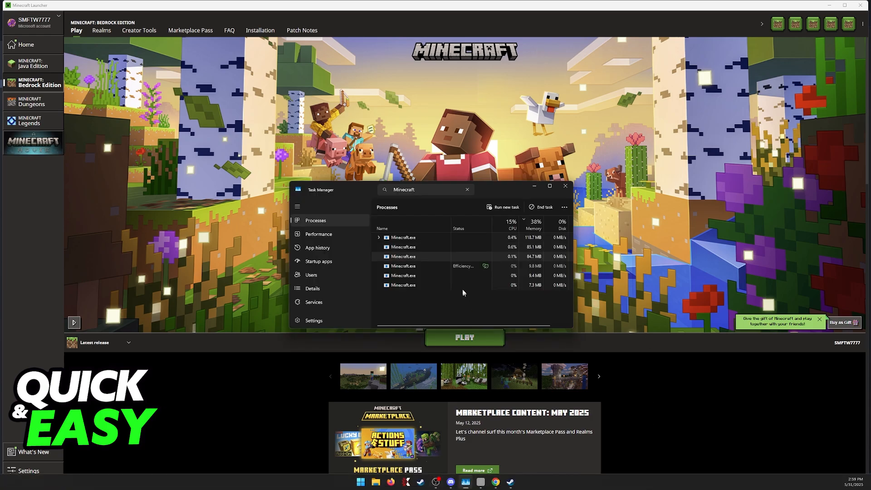
pyautogui.moveTo(421, 256)
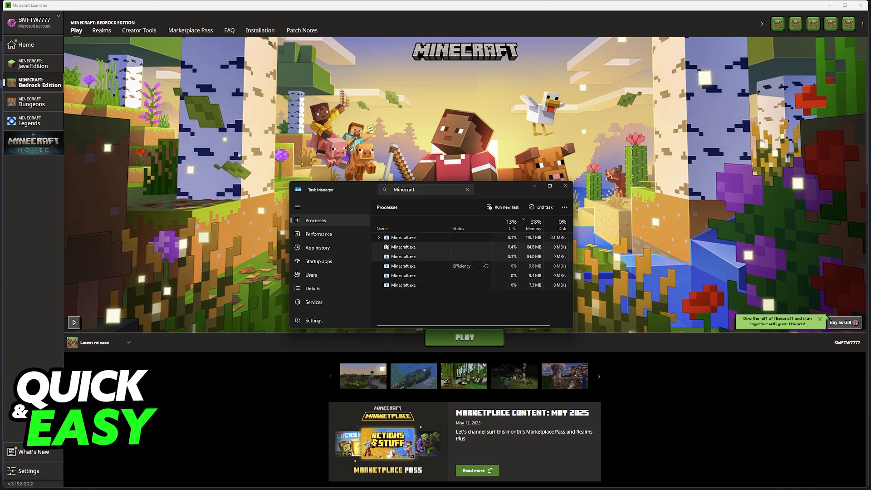
pyautogui.click(378, 237)
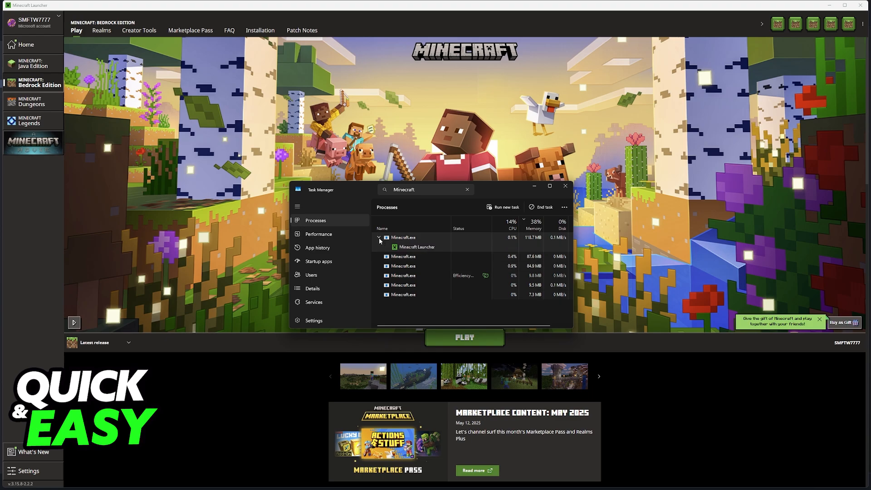
pyautogui.rightClick(403, 246)
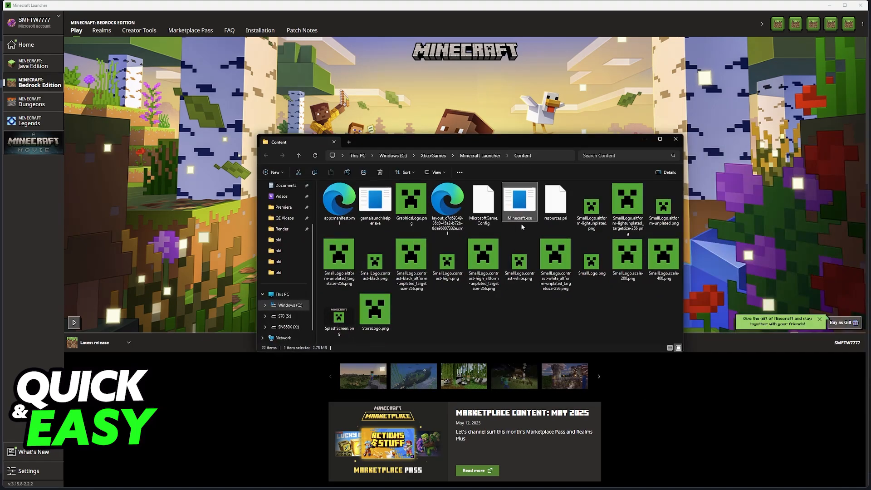
pyautogui.click(361, 230)
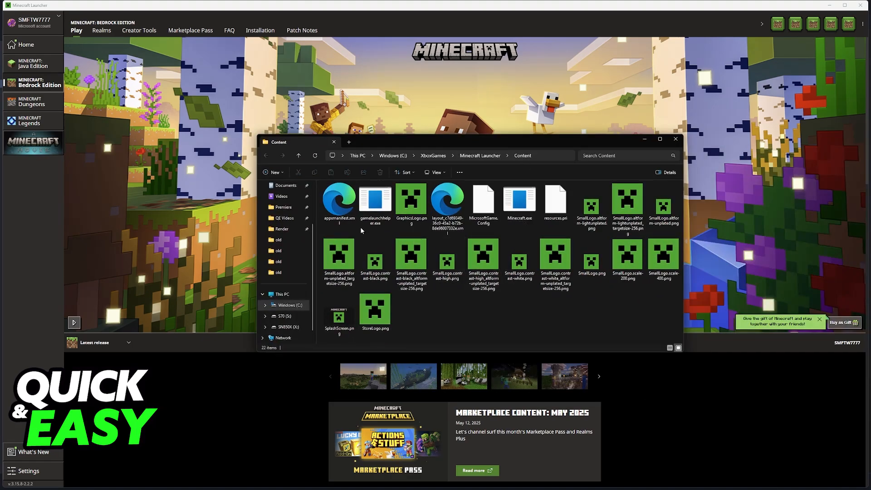
pyautogui.click(374, 200)
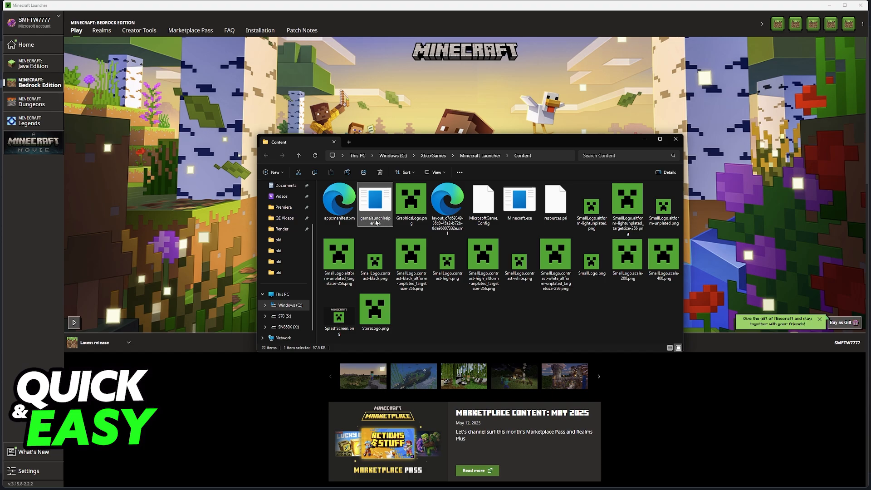
pyautogui.moveTo(376, 202)
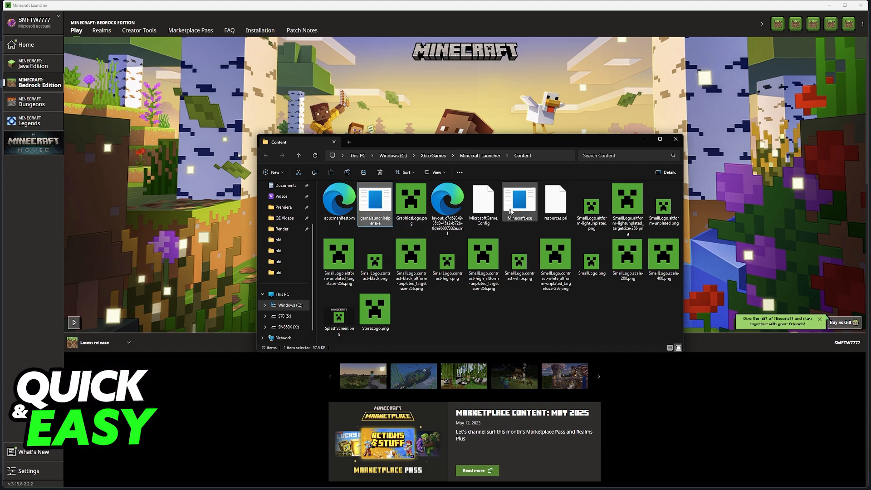
pyautogui.click(519, 200)
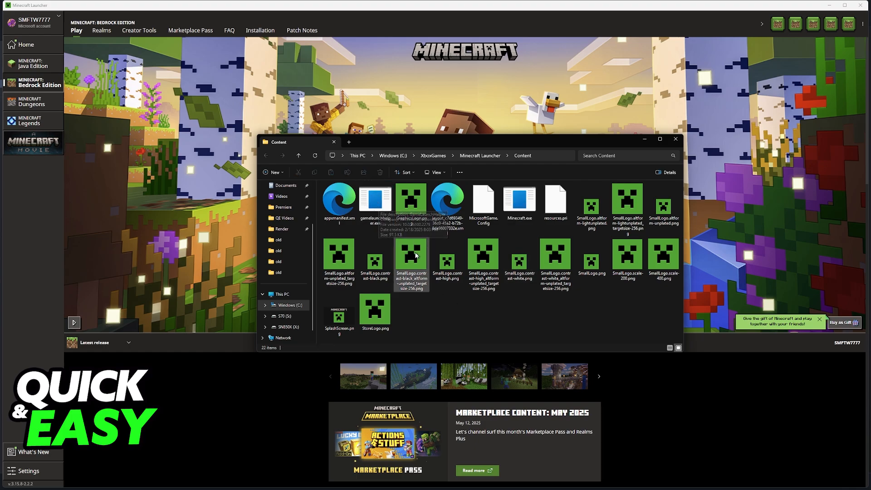
pyautogui.moveTo(564, 163)
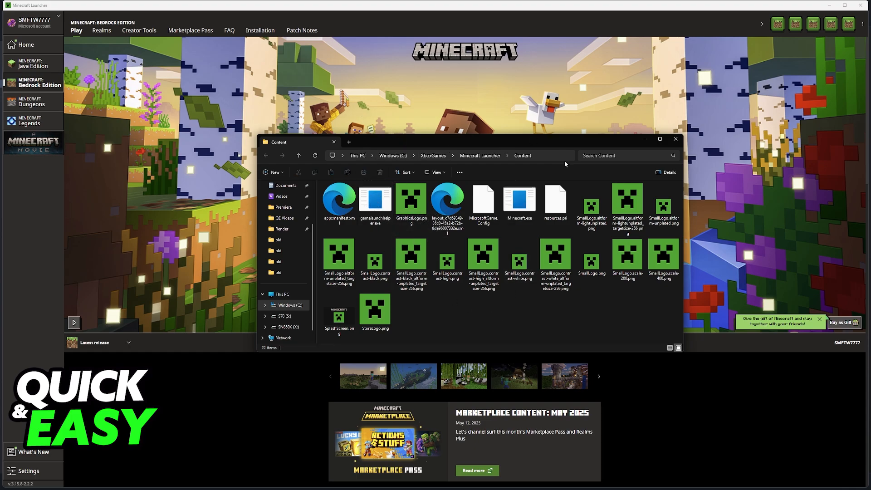
pyautogui.moveTo(405, 132)
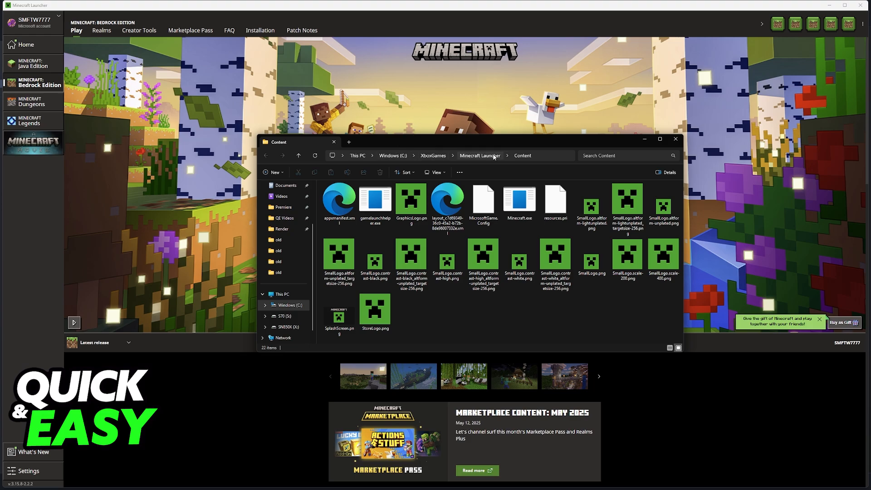
pyautogui.moveTo(729, 123)
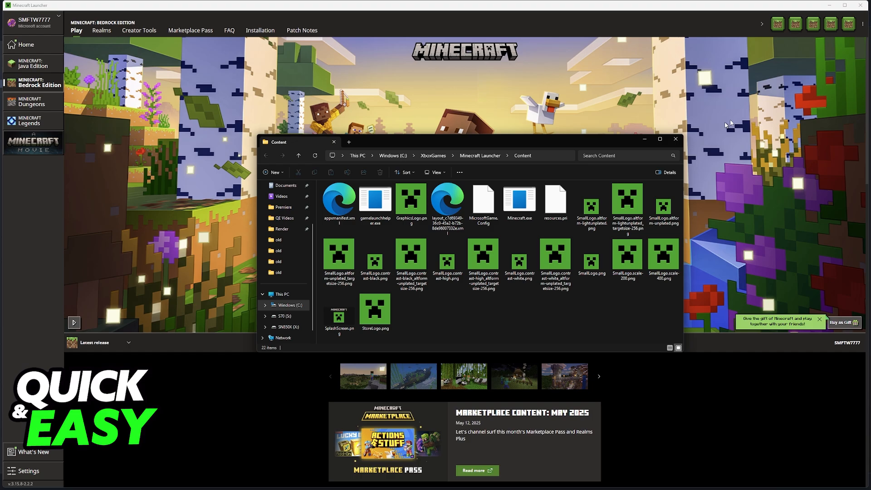
pyautogui.click(674, 139)
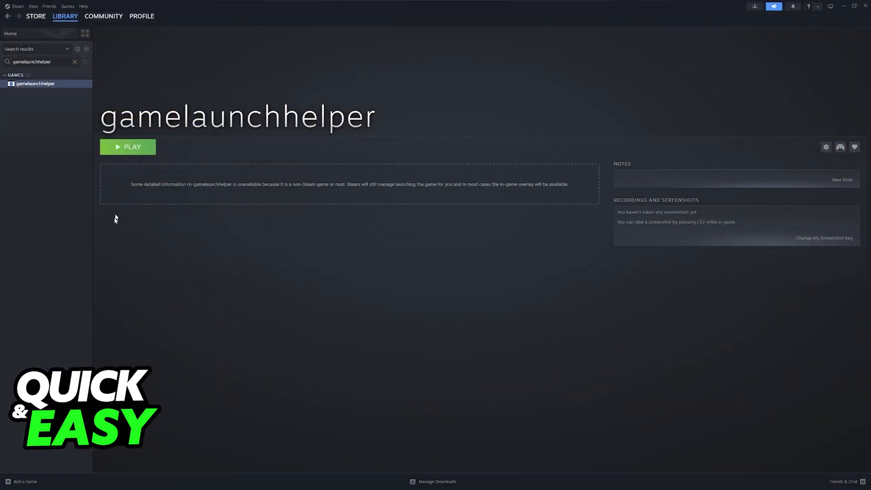
# Add a non-Steam game, dismissing the Minecraft.exe permission error.
pyautogui.click(22, 481)
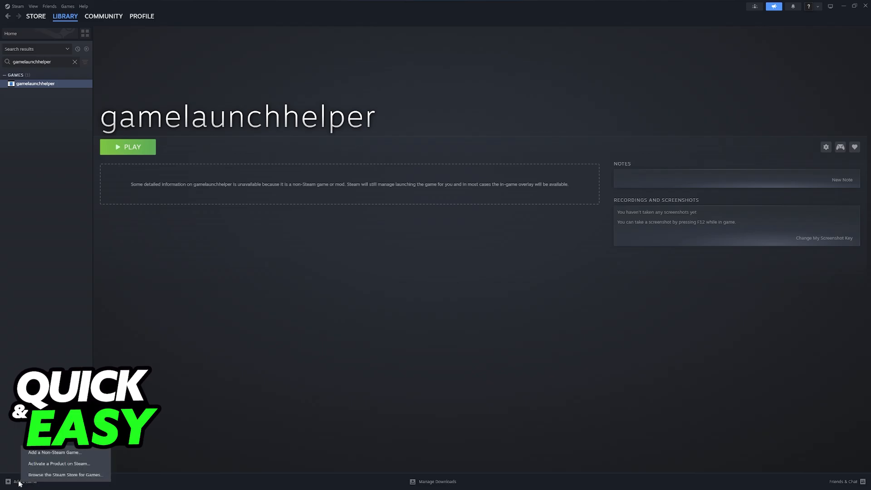
pyautogui.moveTo(53, 452)
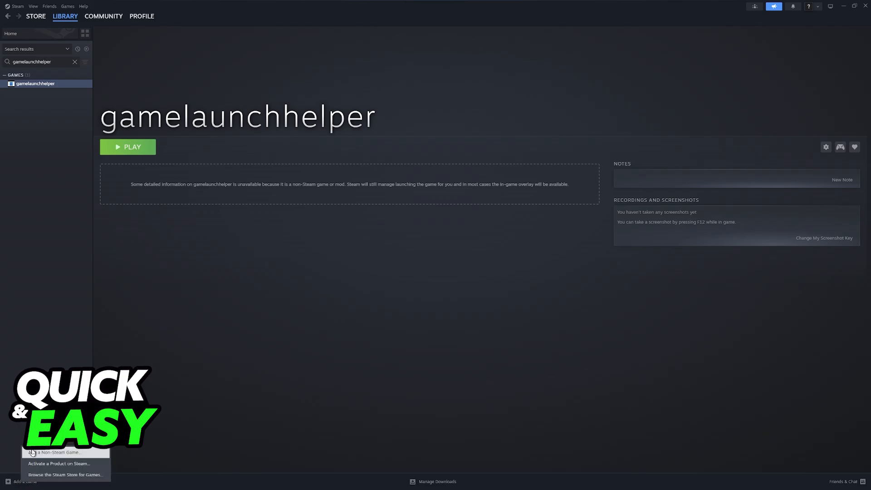
pyautogui.click(50, 451)
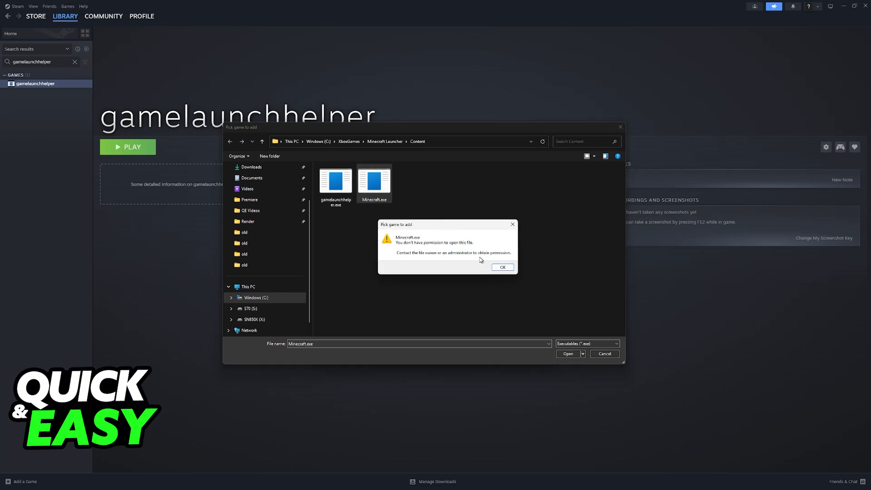
pyautogui.click(500, 267)
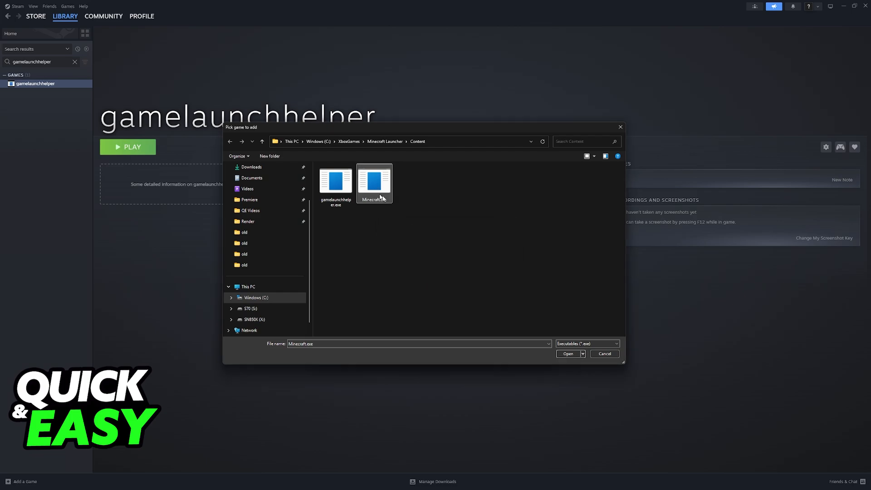
# Select the gamelaunchhelper library entry and bring up its actions.
pyautogui.click(567, 354)
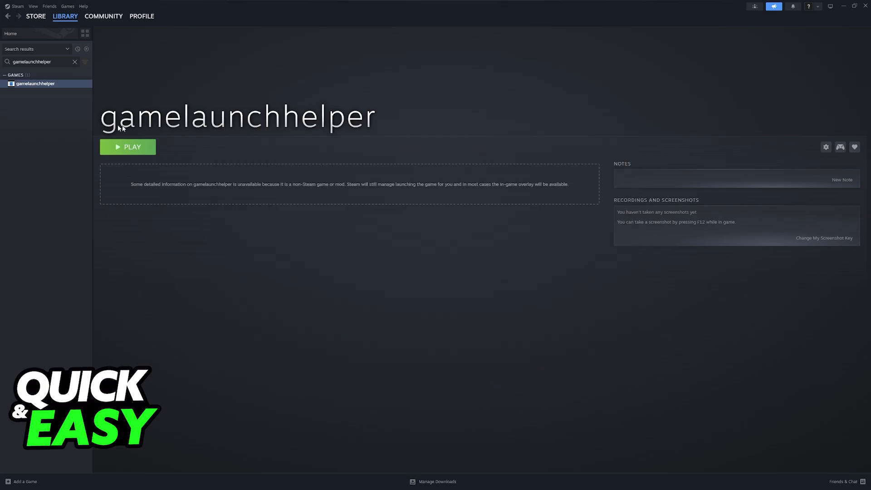
pyautogui.click(825, 146)
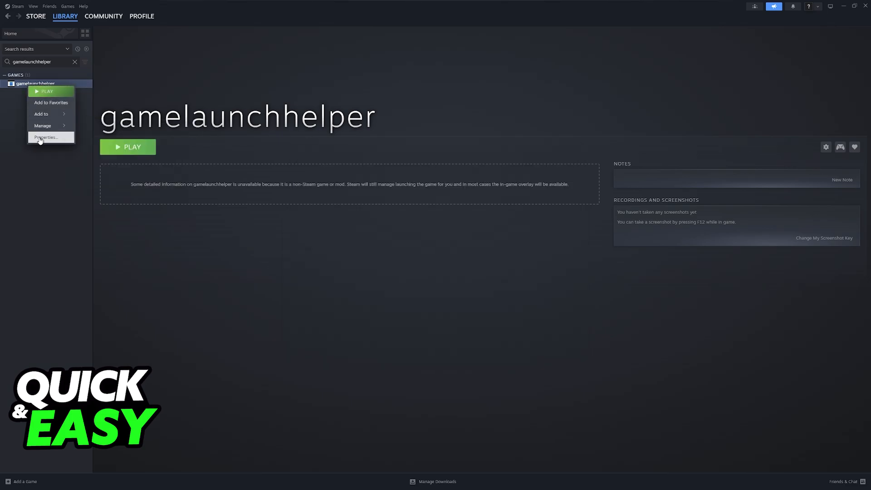
# Rename the gamelaunchhelper shortcut to 'Minecraft' in its Properties.
pyautogui.click(45, 137)
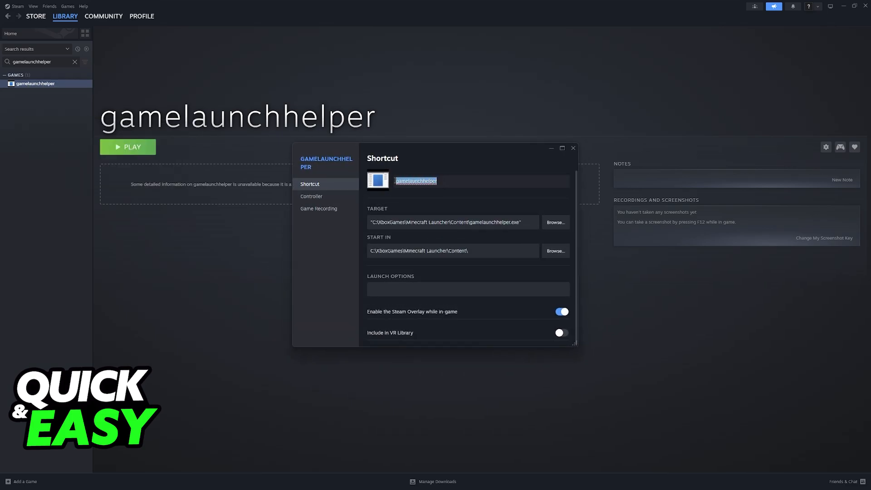
pyautogui.write('Minecraft')
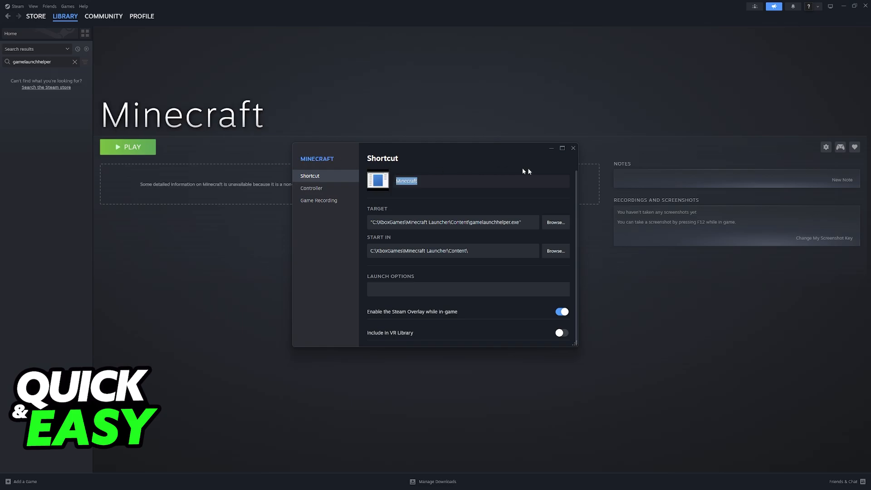
pyautogui.click(572, 148)
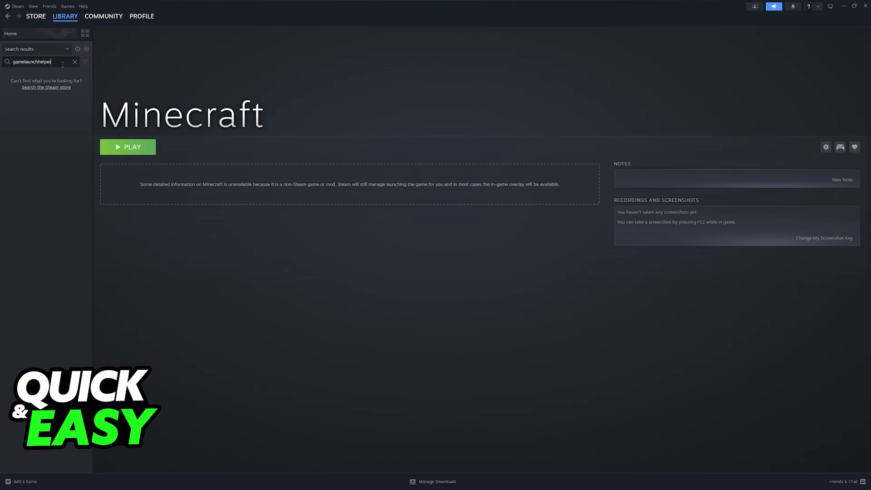
pyautogui.write('Minecraft')
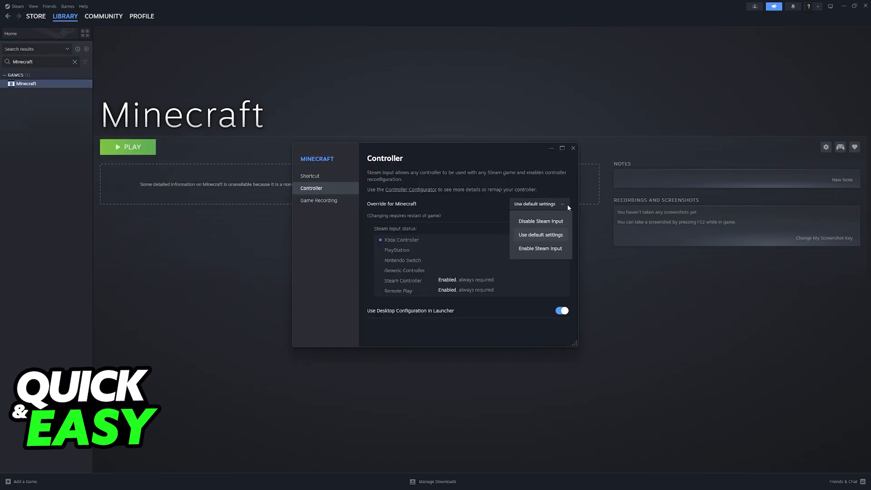
# Set the Minecraft controller override to Enable Steam Input and review the gamepad layout.
pyautogui.click(539, 248)
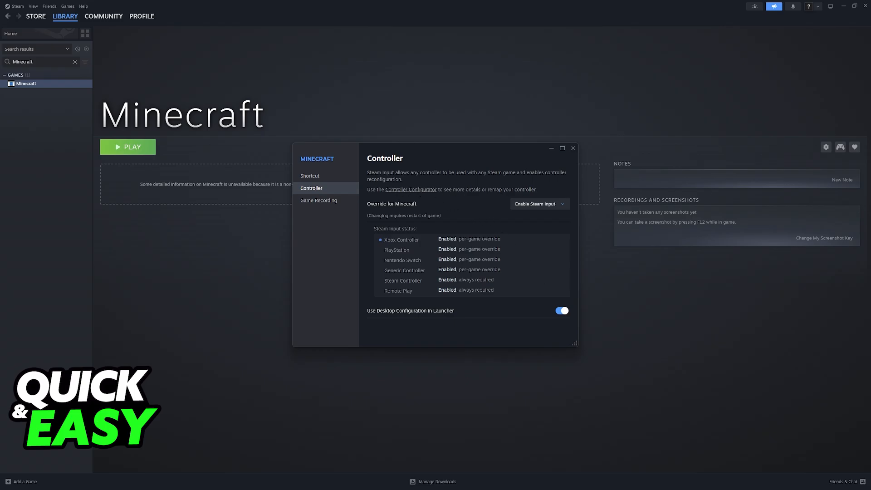
pyautogui.click(410, 189)
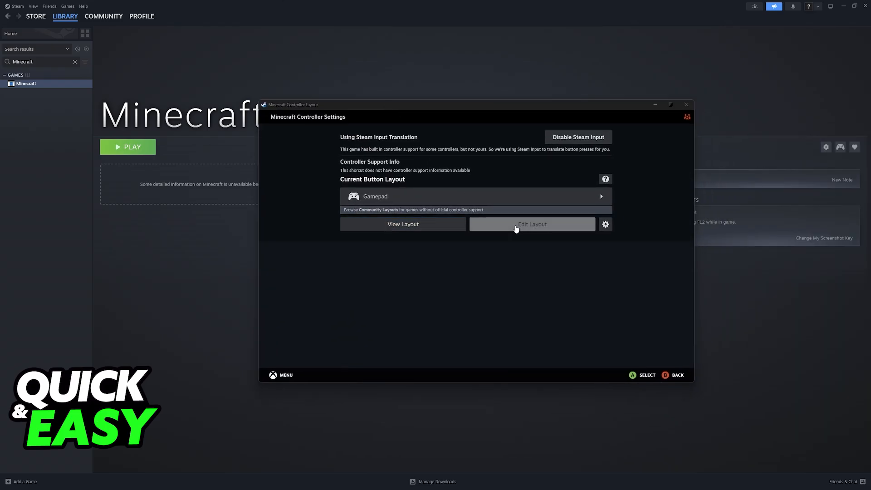
pyautogui.click(530, 224)
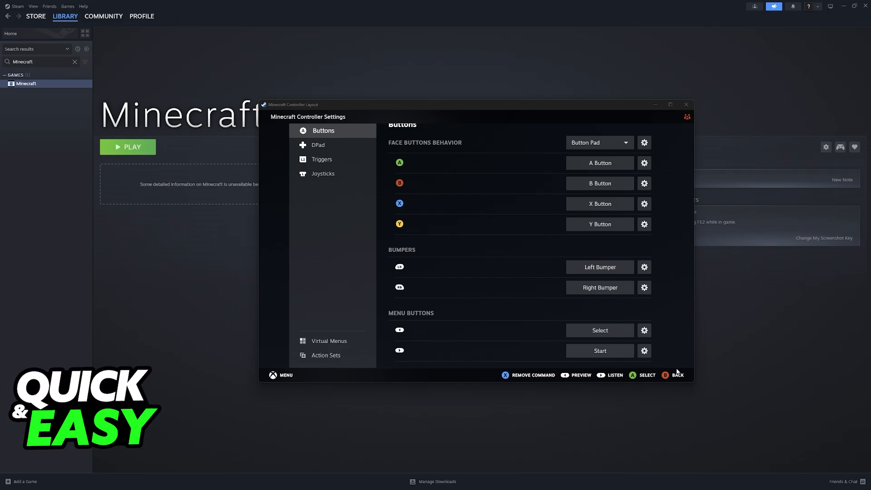
pyautogui.click(676, 375)
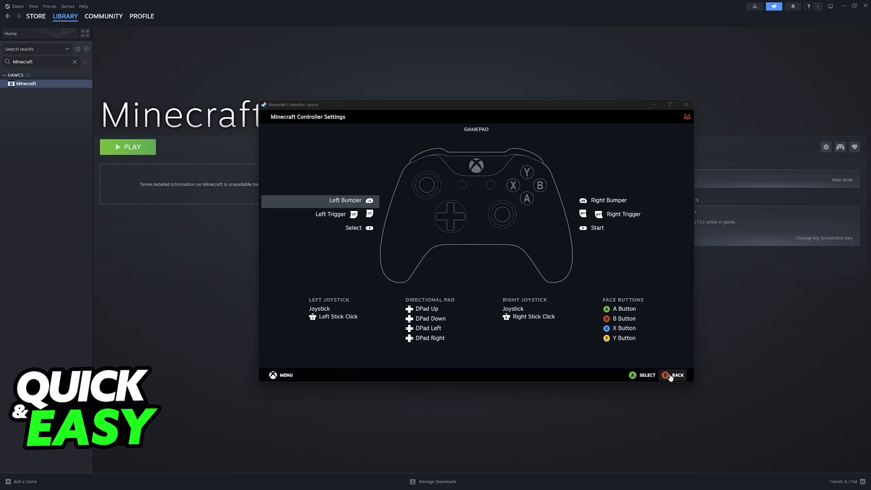
pyautogui.click(676, 375)
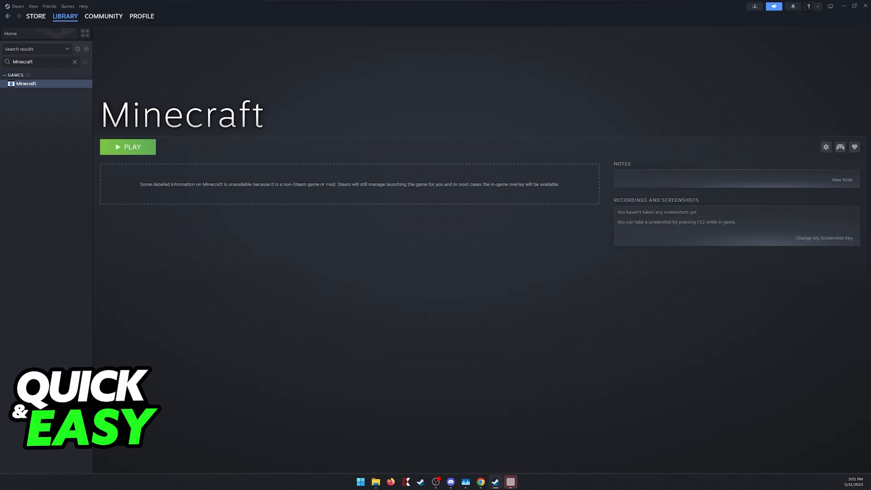
# Launch Minecraft from Steam and start Bedrock Edition in the launcher.
pyautogui.click(128, 147)
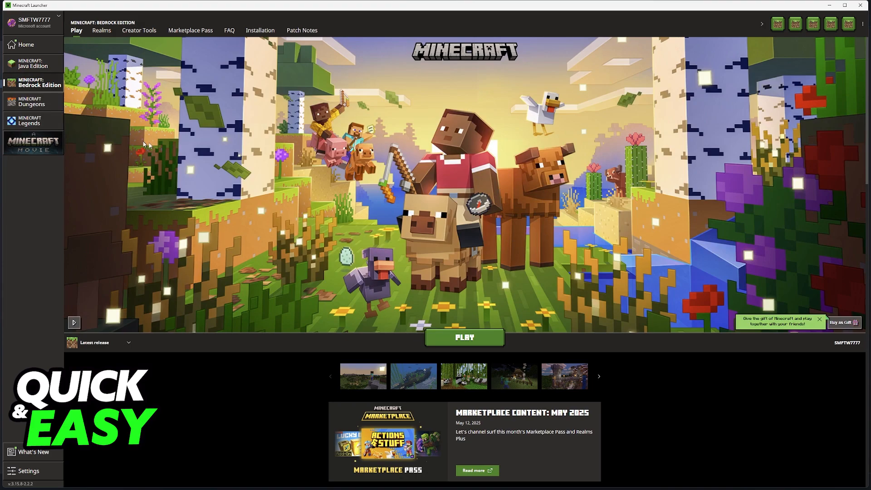
pyautogui.click(463, 337)
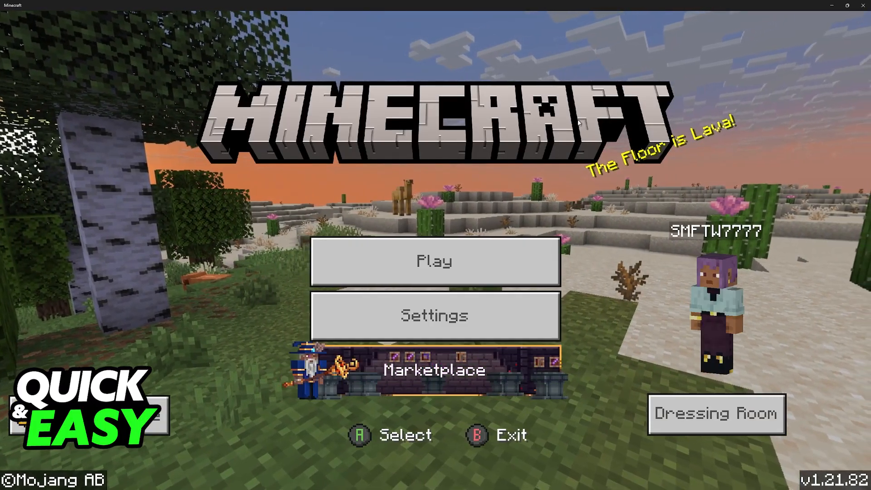
# Open Settings > Controller and scroll the bindings down to walking and strafing.
pyautogui.click(435, 261)
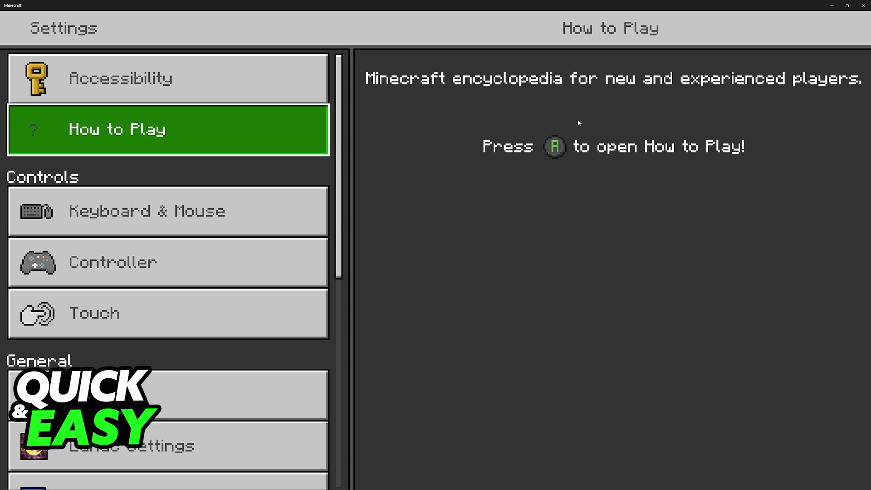
pyautogui.click(167, 262)
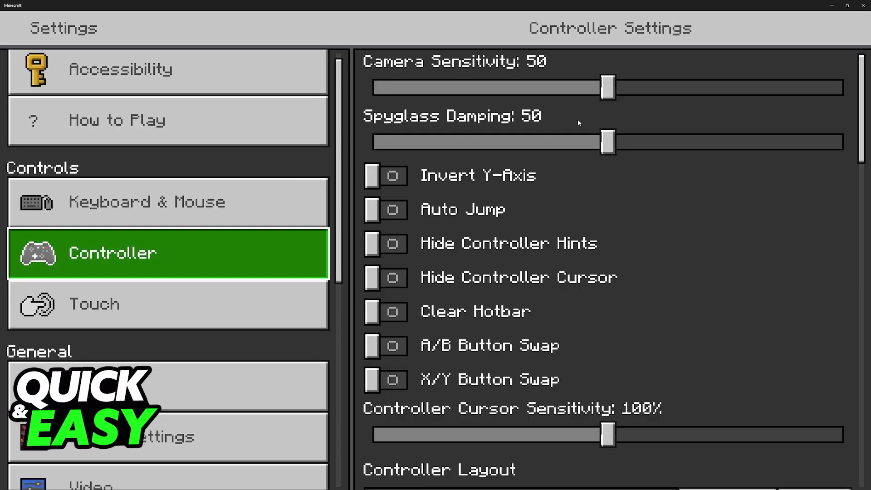
pyautogui.click(385, 345)
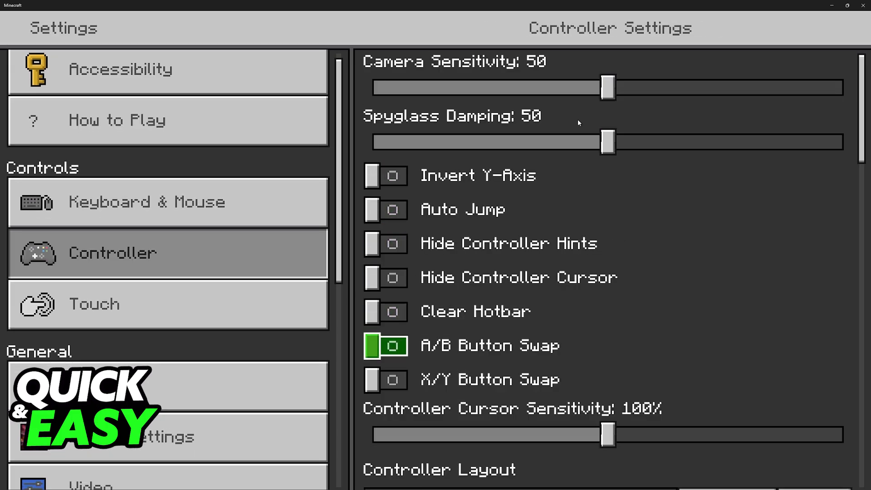
pyautogui.scroll(-3)
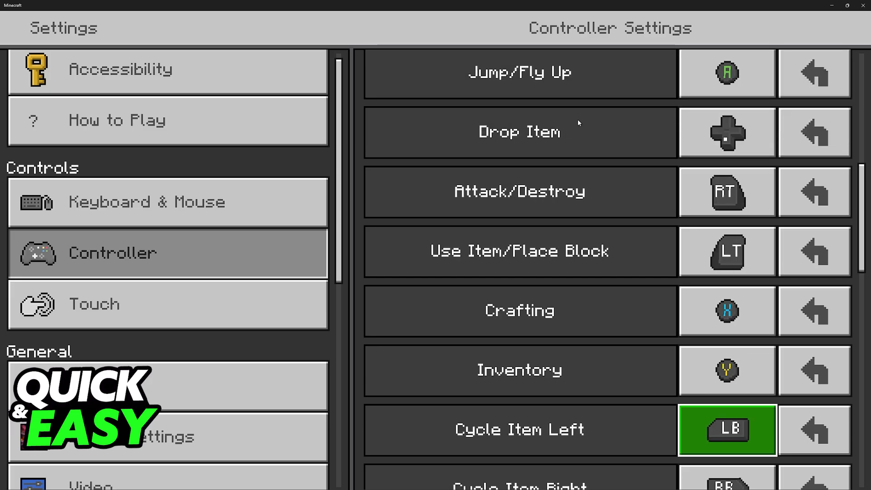
pyautogui.scroll(-3)
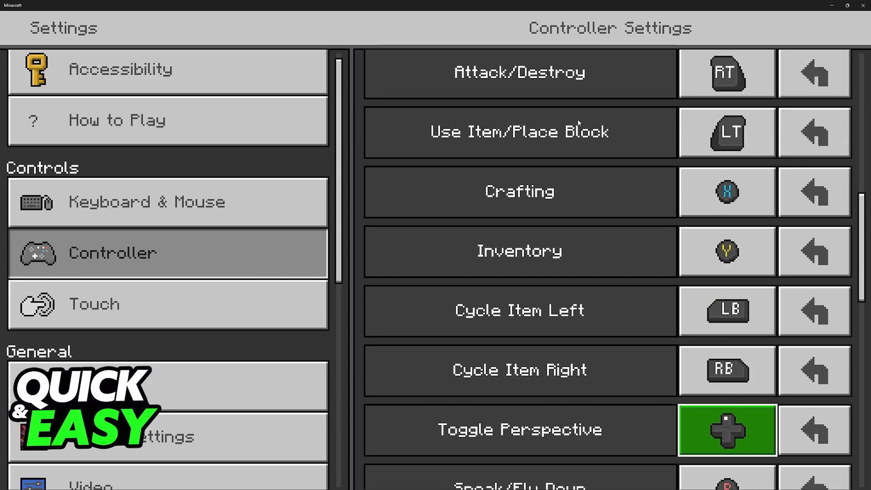
pyautogui.scroll(-3)
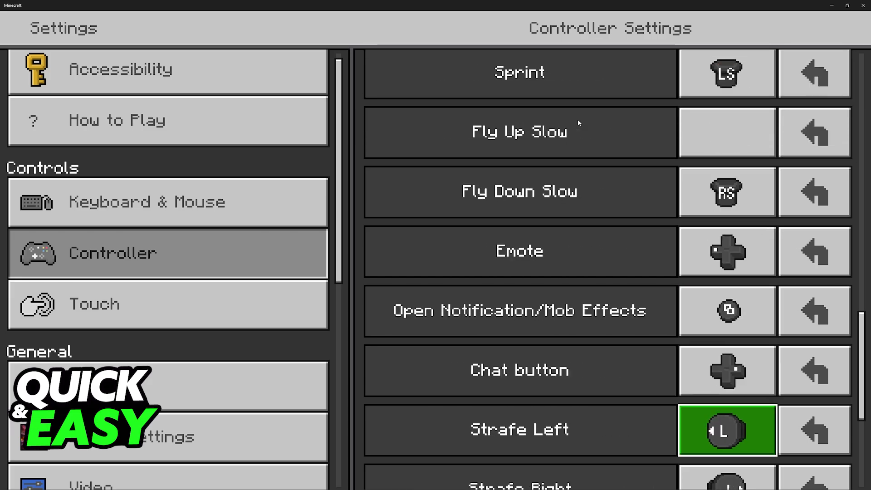
pyautogui.scroll(-3)
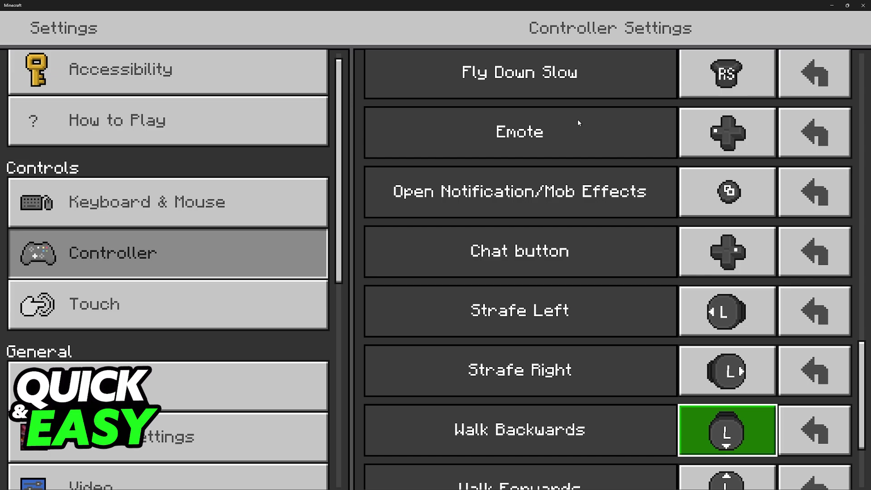